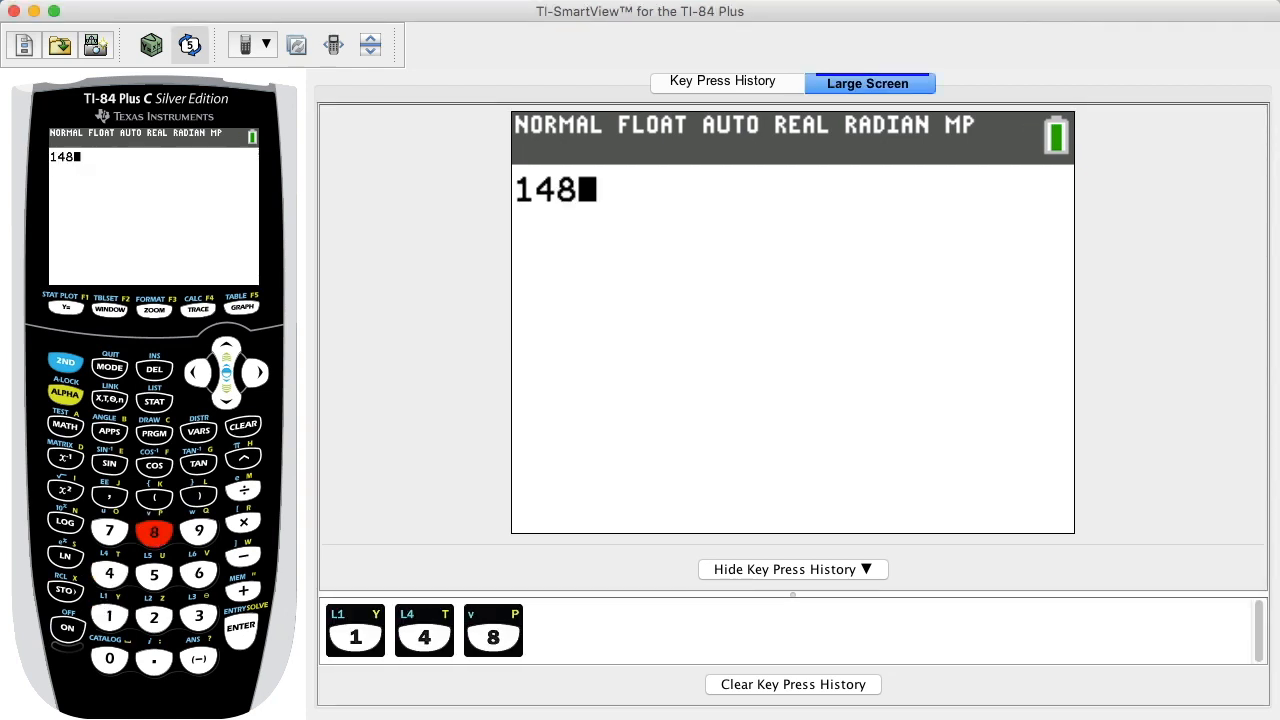
Evaluate 1487×0.43 on the home screen to get 639.41
{"action": "left_click", "coordinate": [243, 521]}
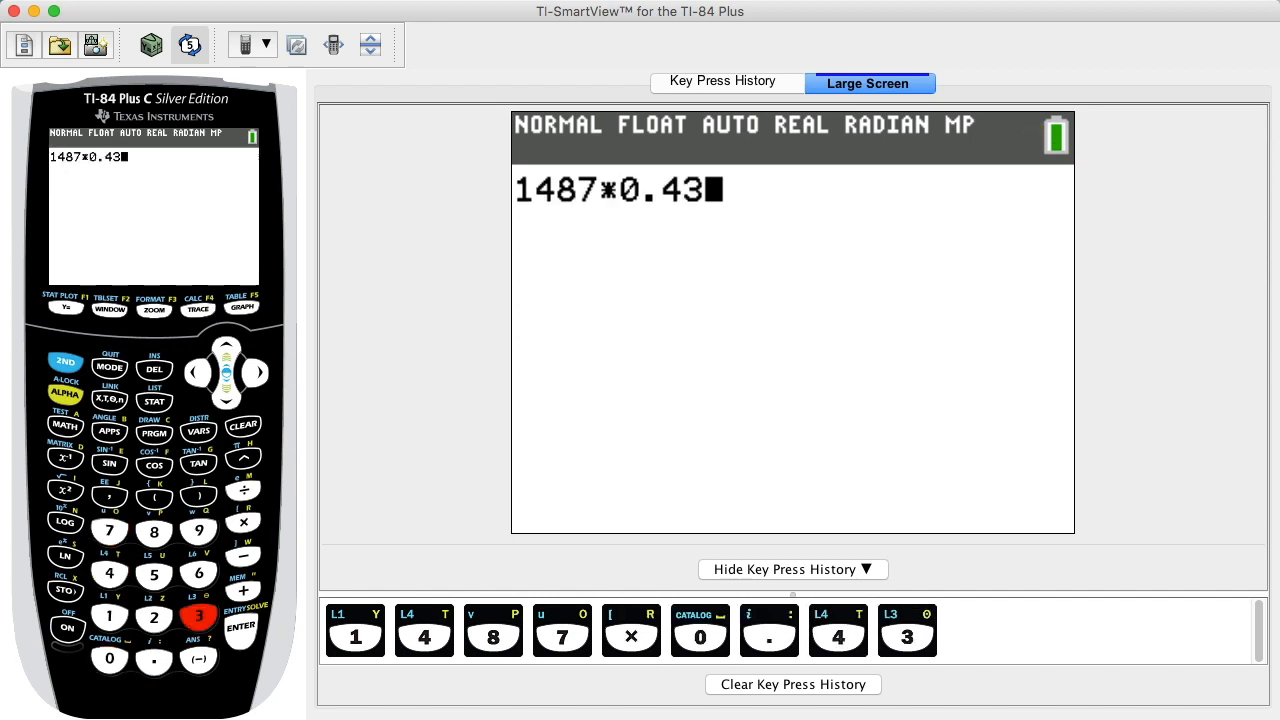
{"action": "left_click", "coordinate": [240, 627]}
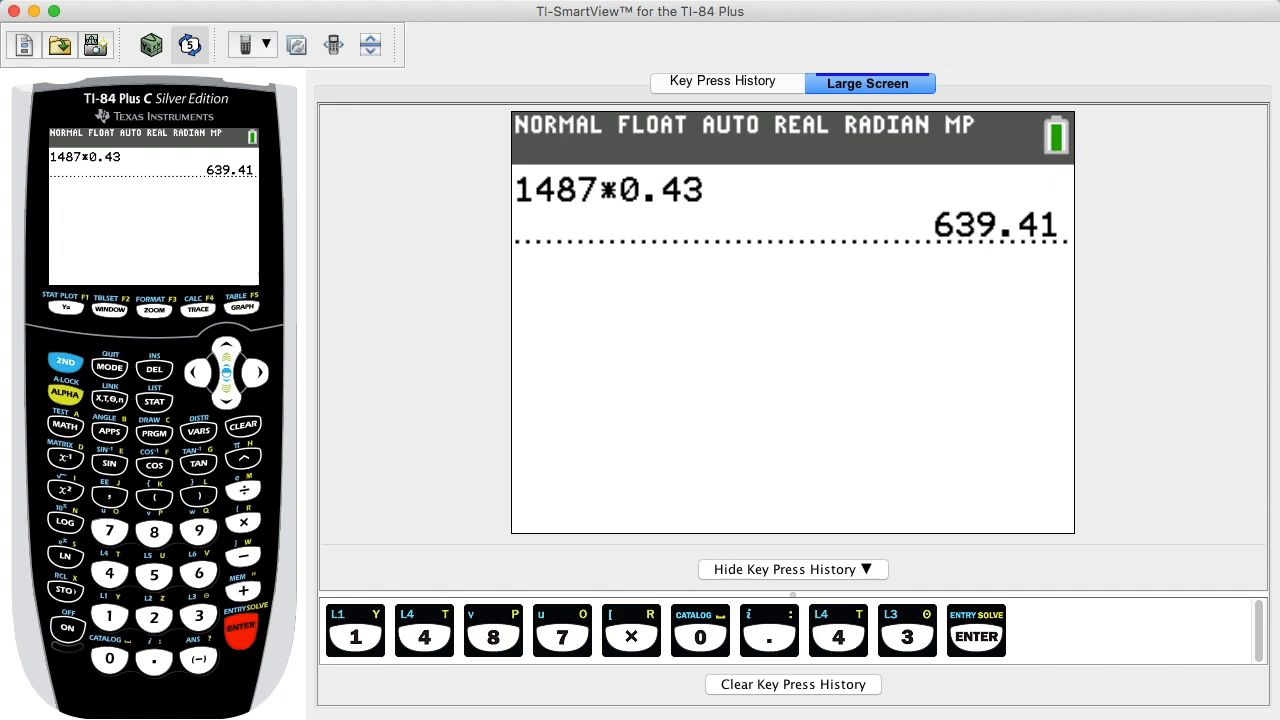
Clear the home screen and open A:1-PropZInt from the STAT TESTS menu
{"action": "left_click", "coordinate": [243, 425]}
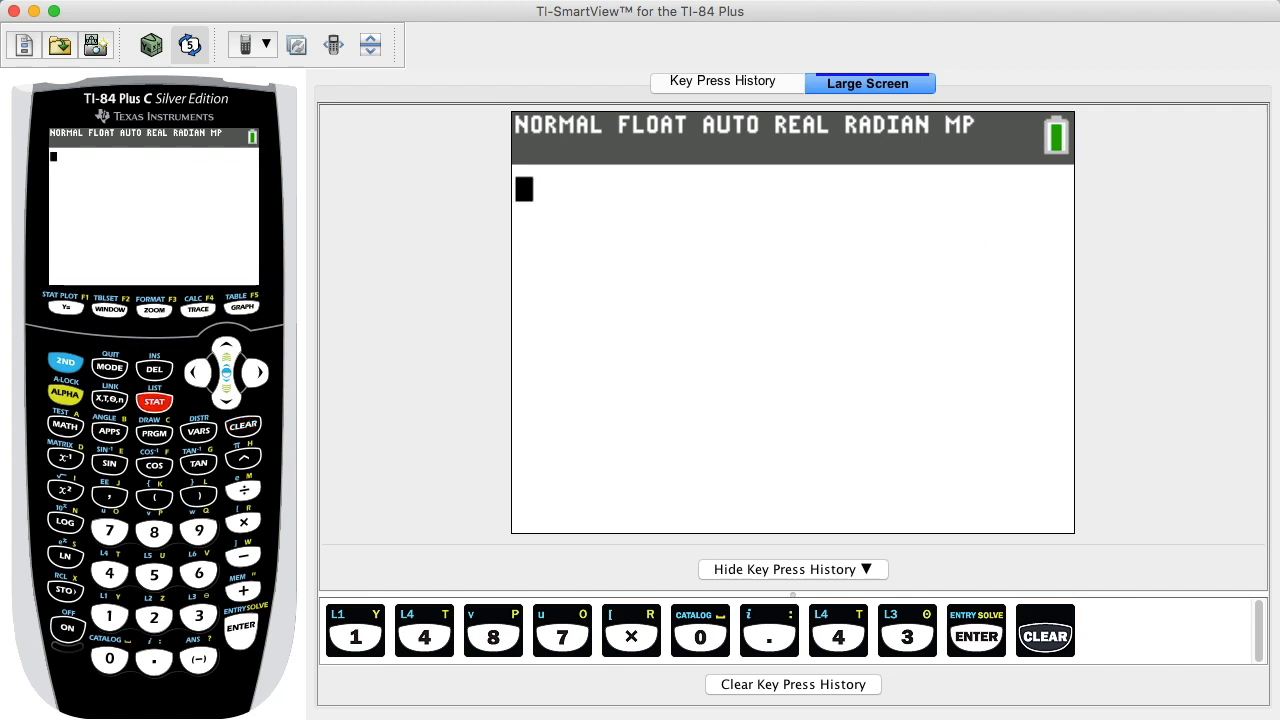
{"action": "left_click", "coordinate": [154, 401]}
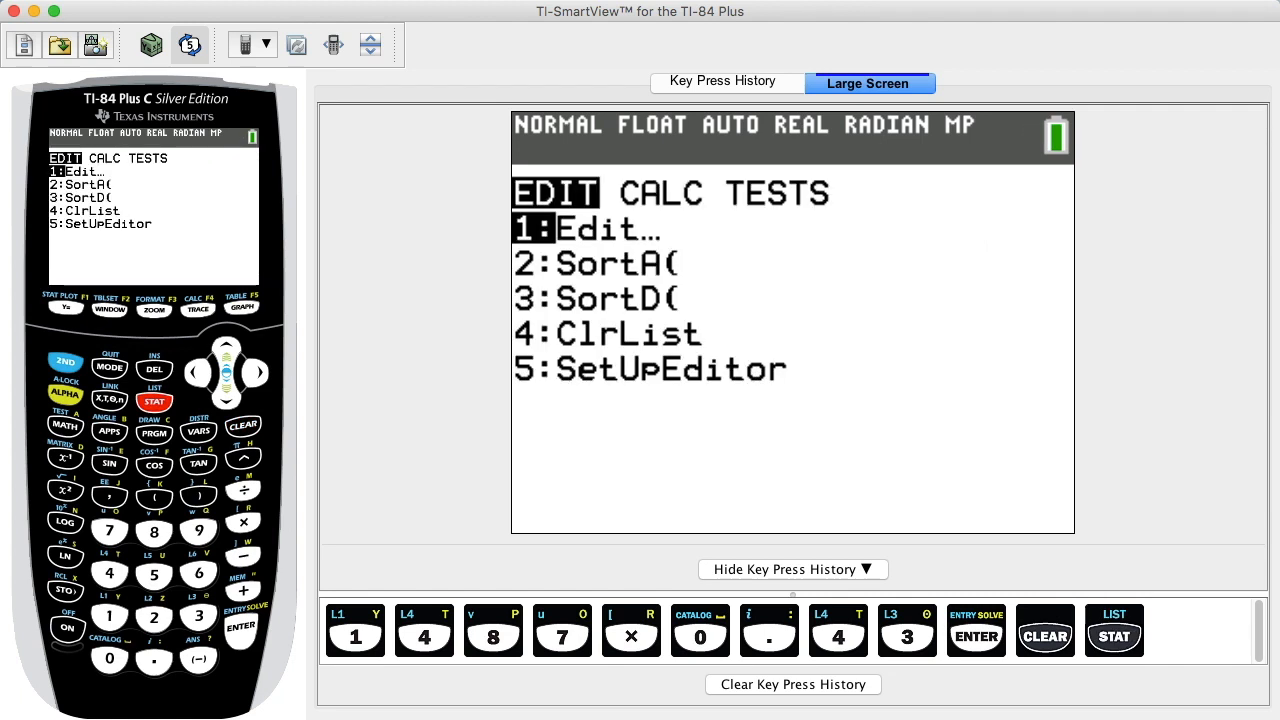
{"action": "left_click", "coordinate": [256, 372]}
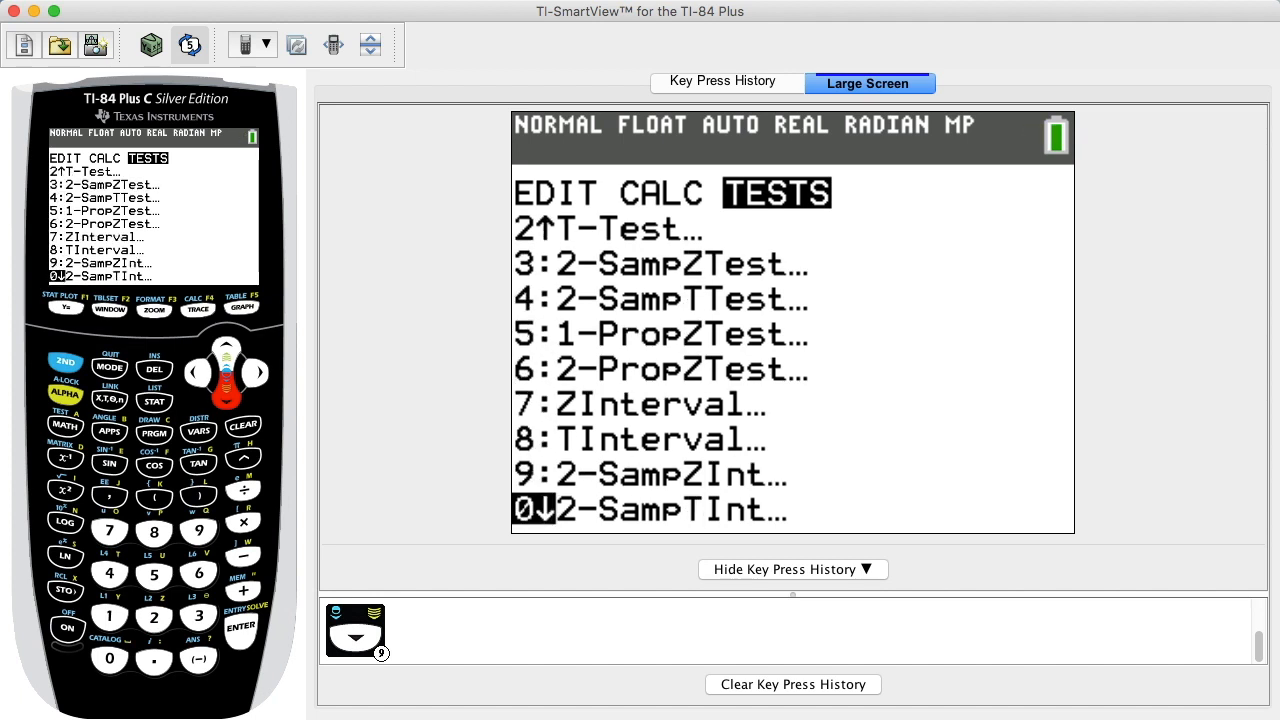
{"action": "left_click", "coordinate": [225, 400]}
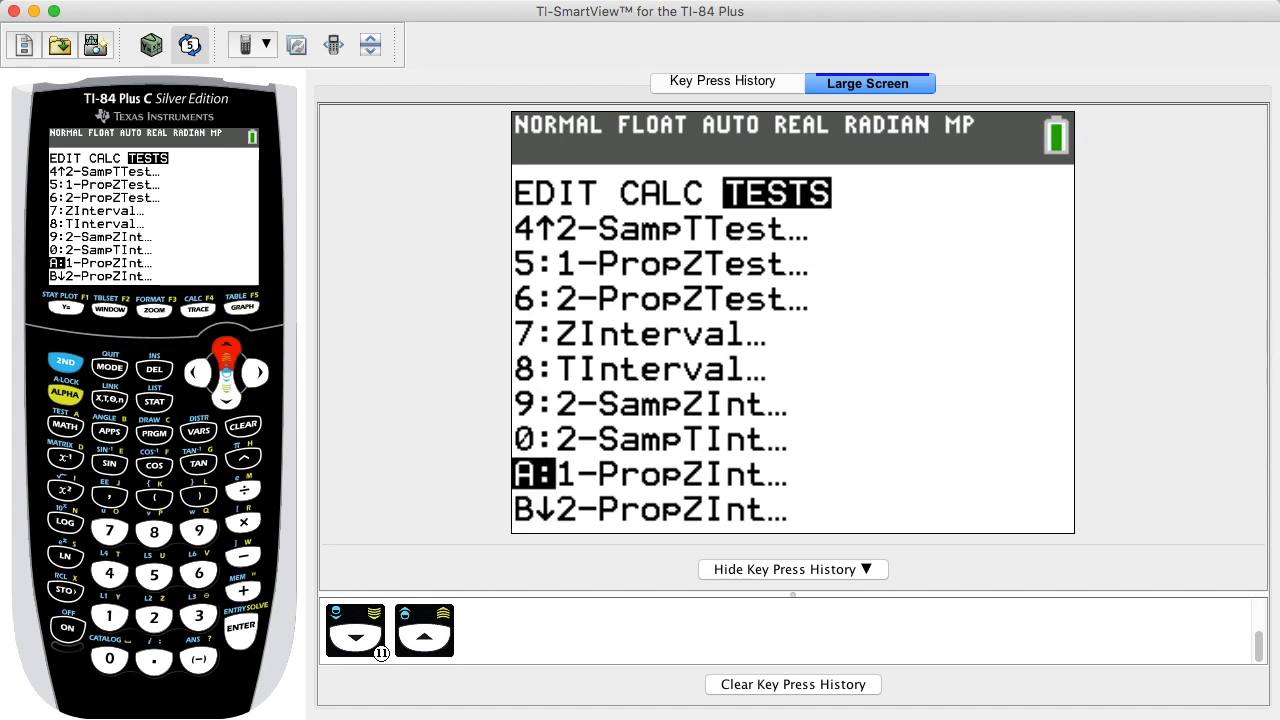
{"action": "left_click", "coordinate": [240, 626]}
{"action": "type", "text": "6"}
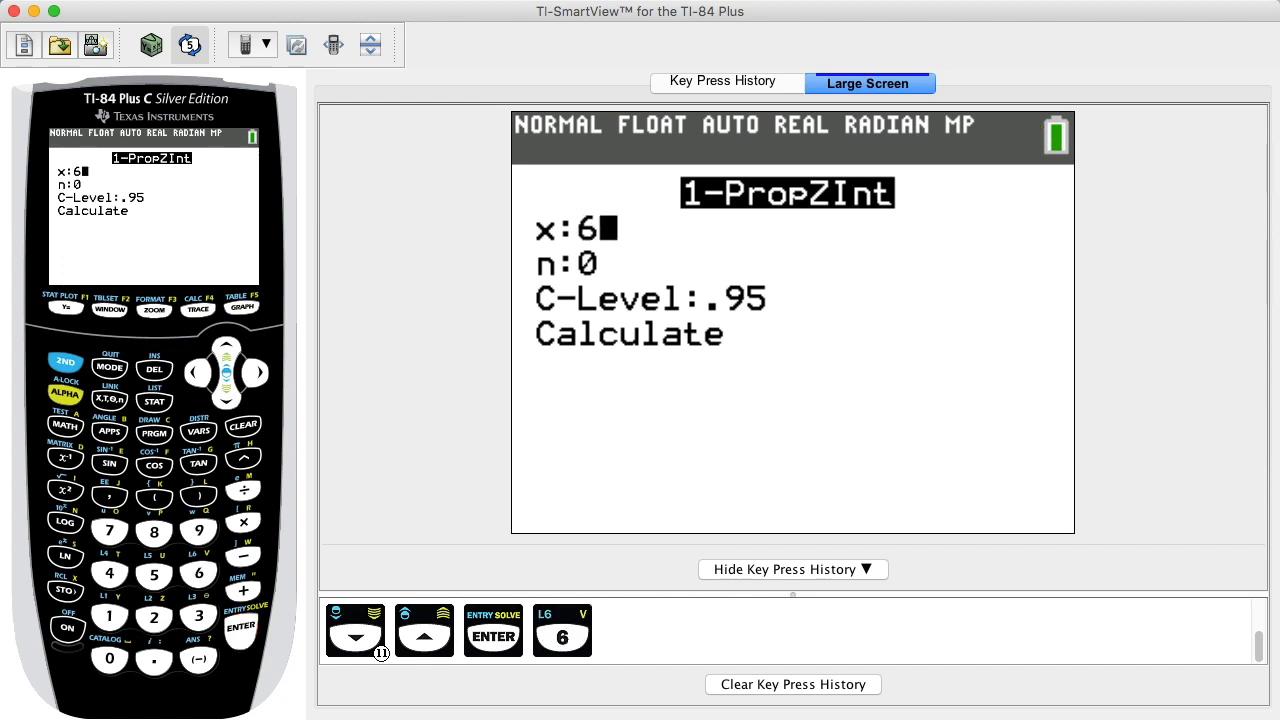
Enter x = 639, n = 1487 and C-Level 0.95 in the 1-PropZInt setup
{"action": "left_click", "coordinate": [198, 531]}
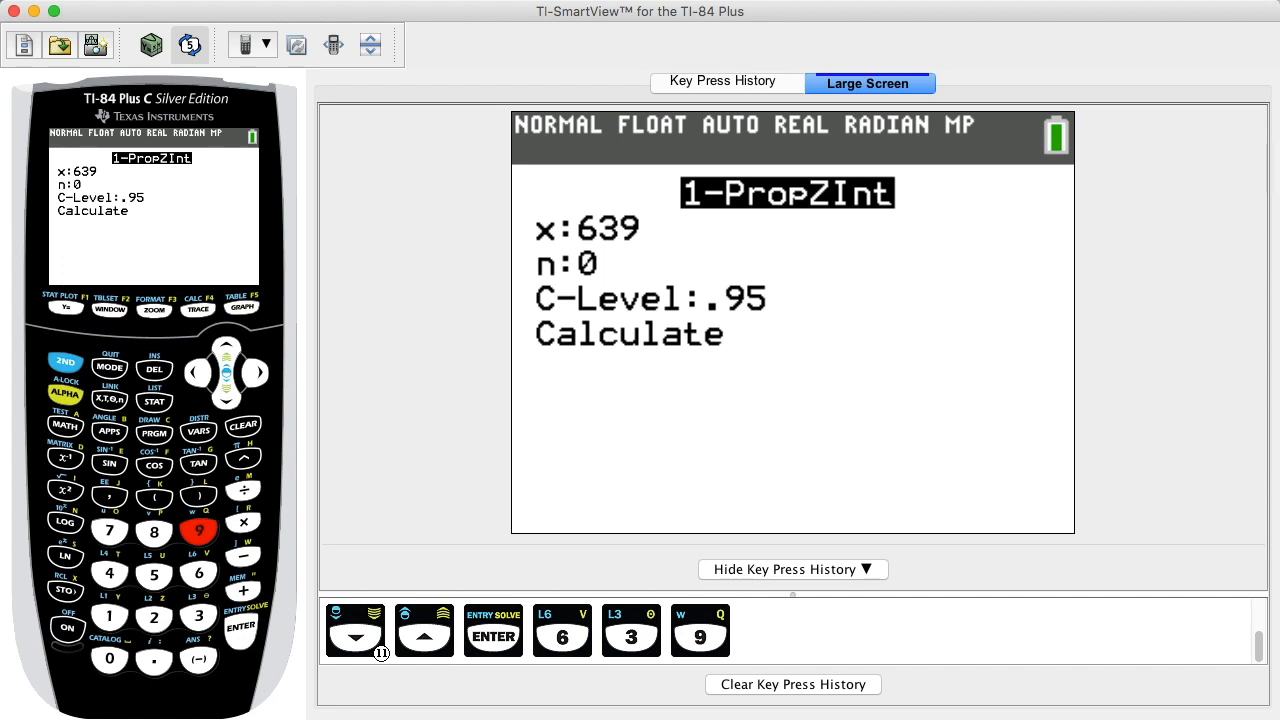
{"action": "left_click", "coordinate": [240, 625]}
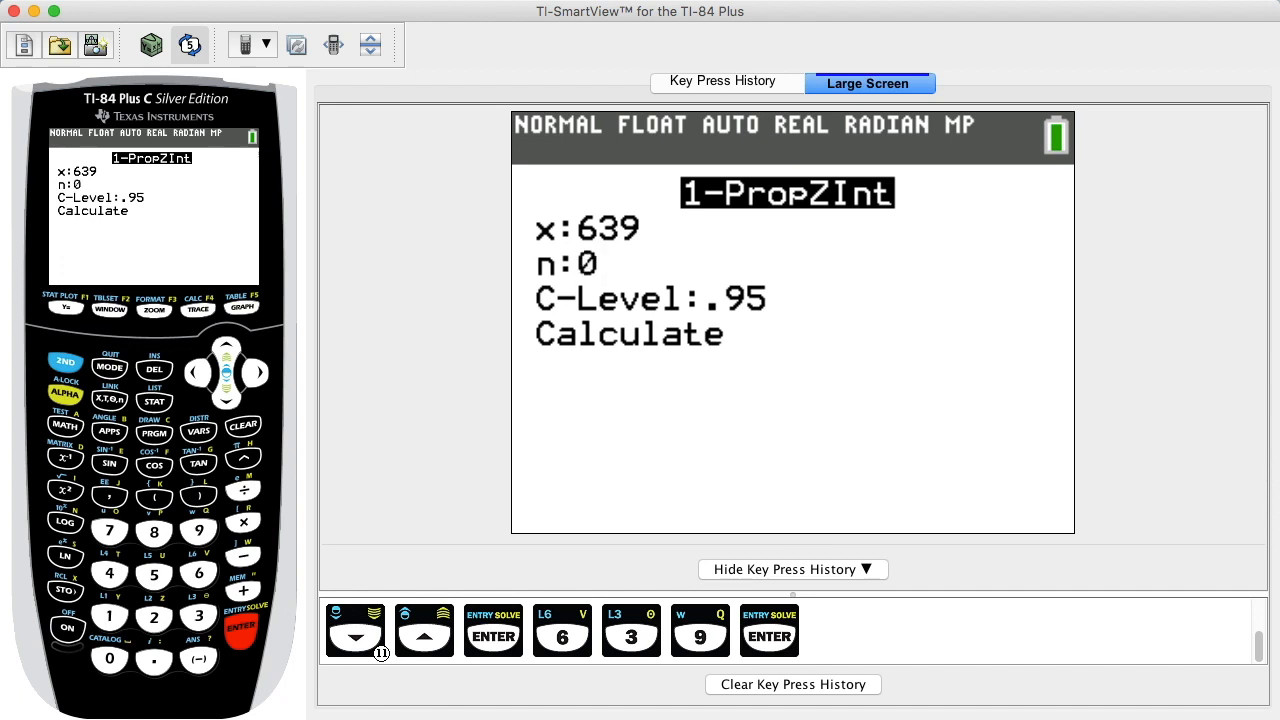
{"action": "left_click", "coordinate": [109, 616]}
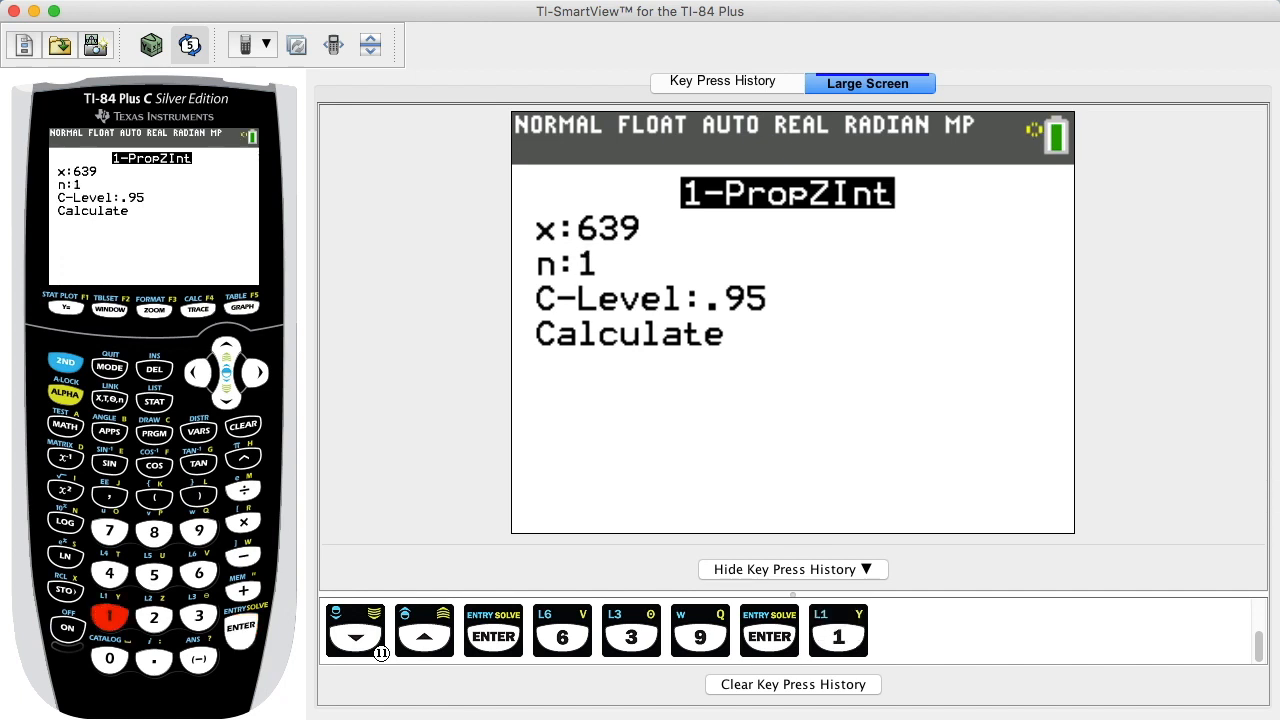
{"action": "left_click", "coordinate": [109, 531]}
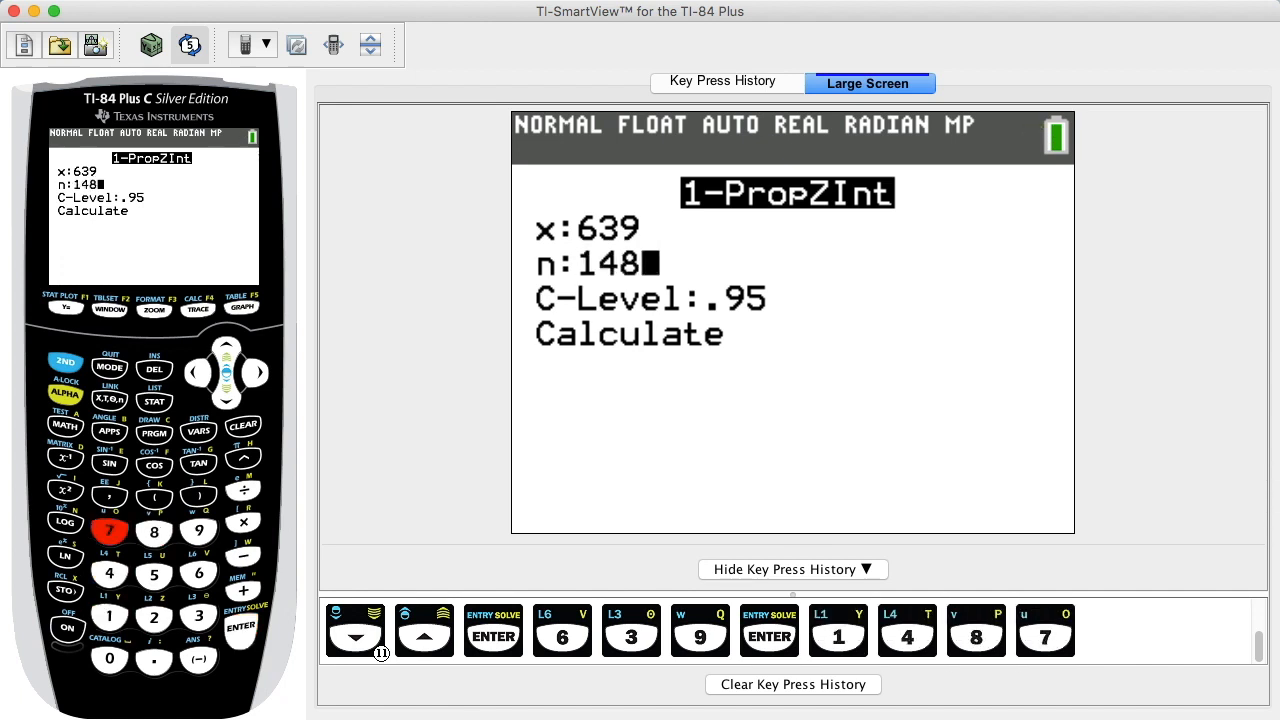
{"action": "left_click", "coordinate": [240, 631]}
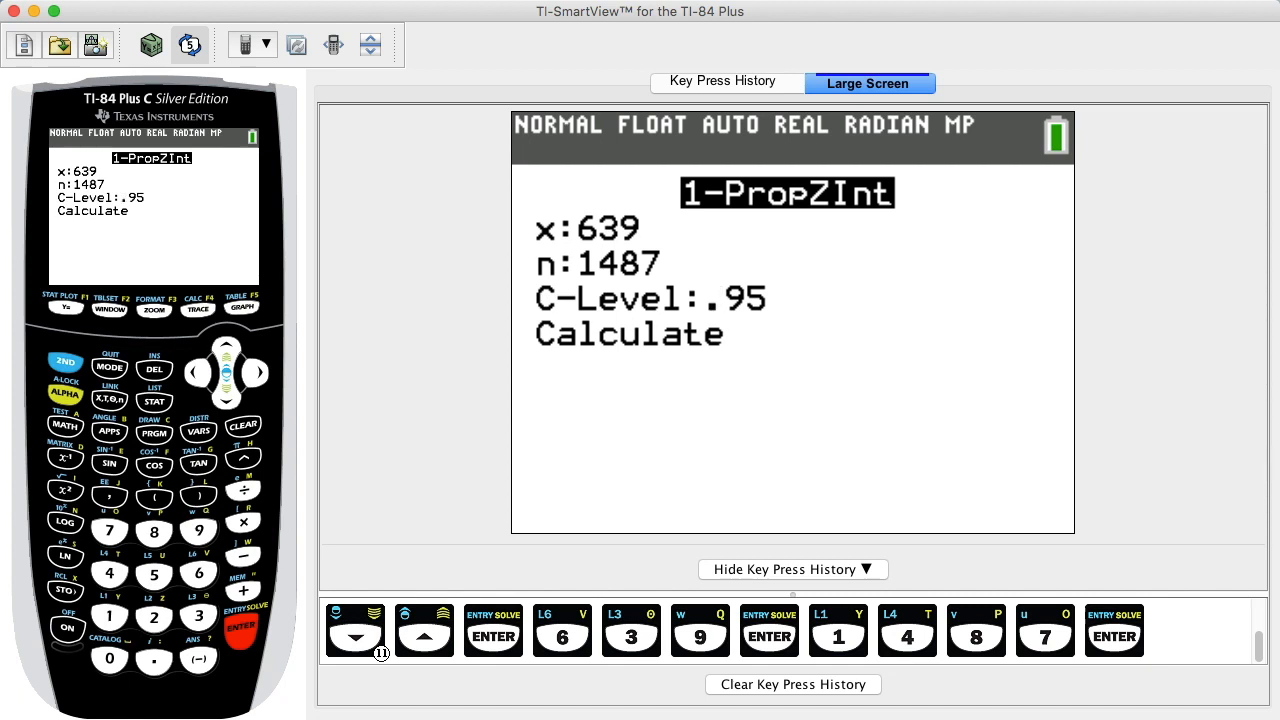
{"action": "left_click", "coordinate": [198, 531]}
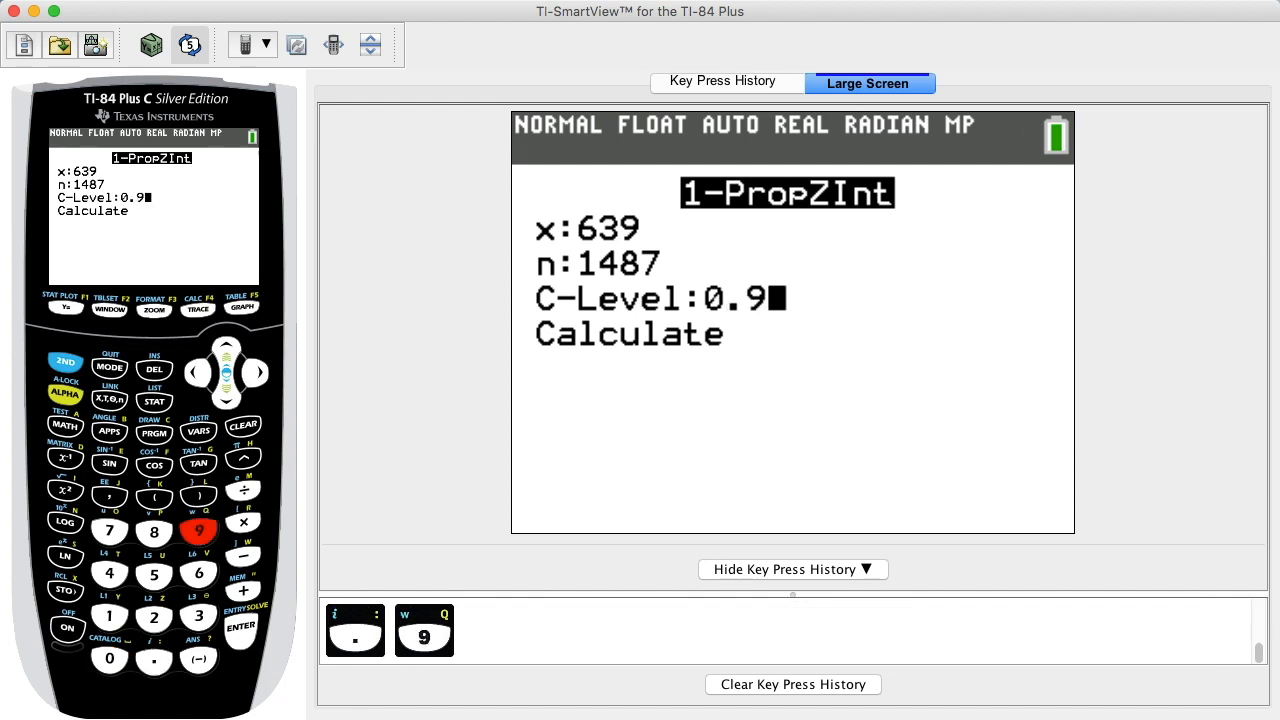
{"action": "left_click", "coordinate": [154, 573]}
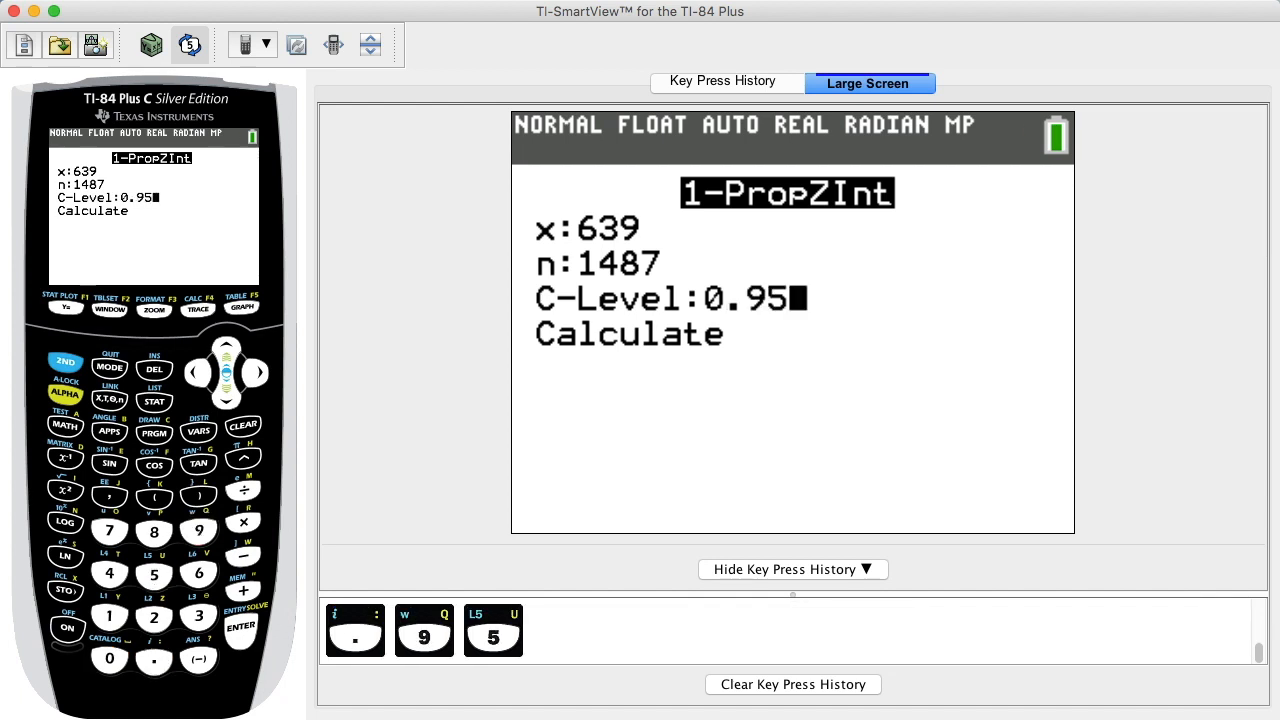
Calculate the interval (.40456,.45489), clear it, and start typing 0.45 on the home screen
{"action": "left_click", "coordinate": [240, 626]}
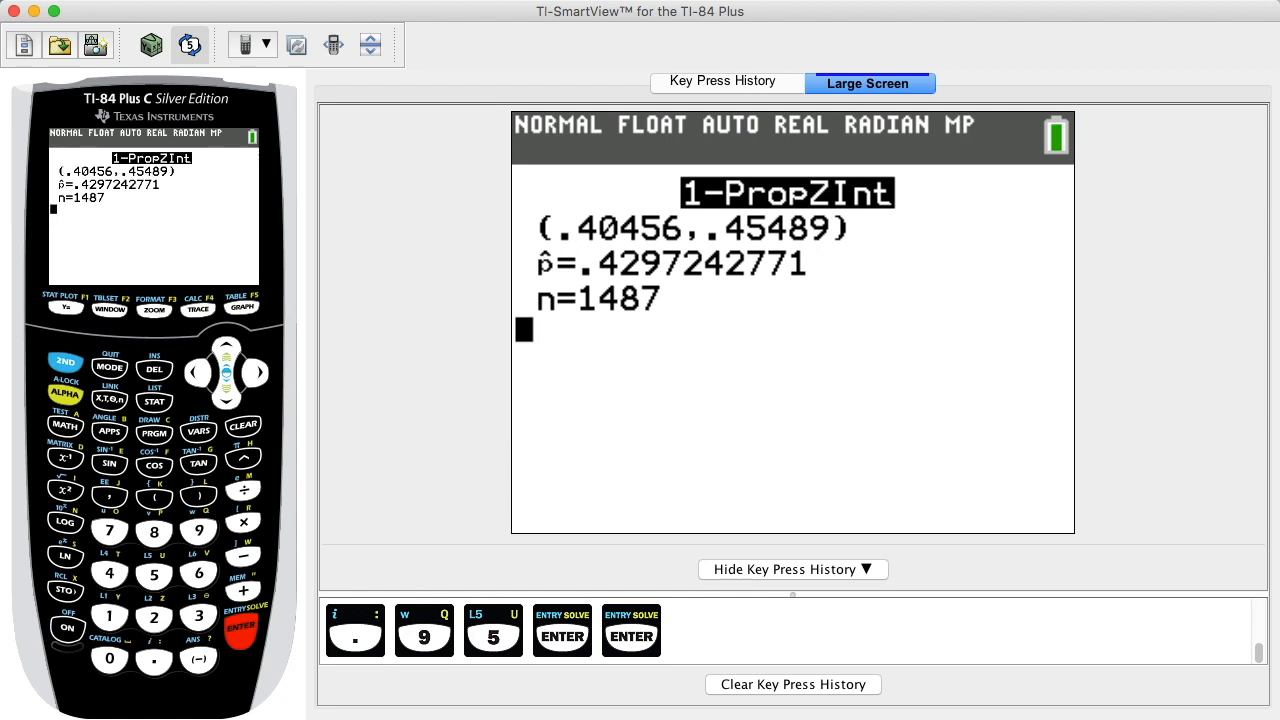
{"action": "left_click", "coordinate": [242, 425]}
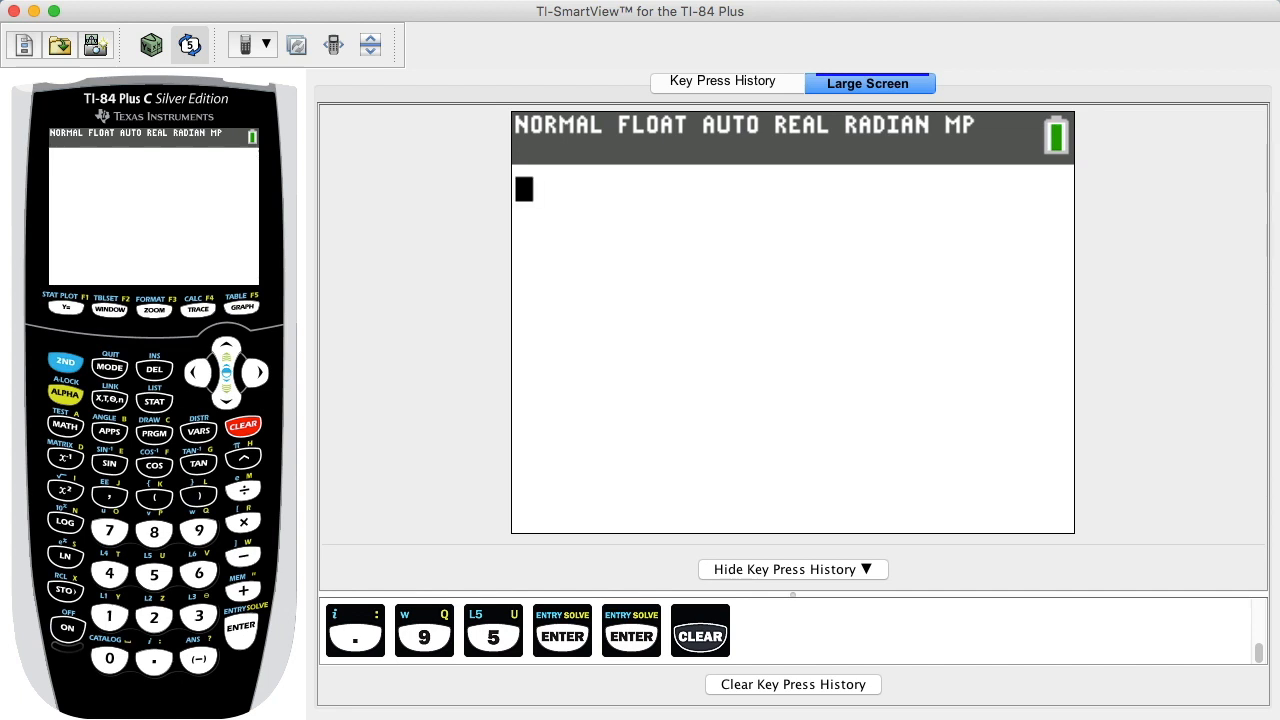
{"action": "left_click", "coordinate": [109, 659]}
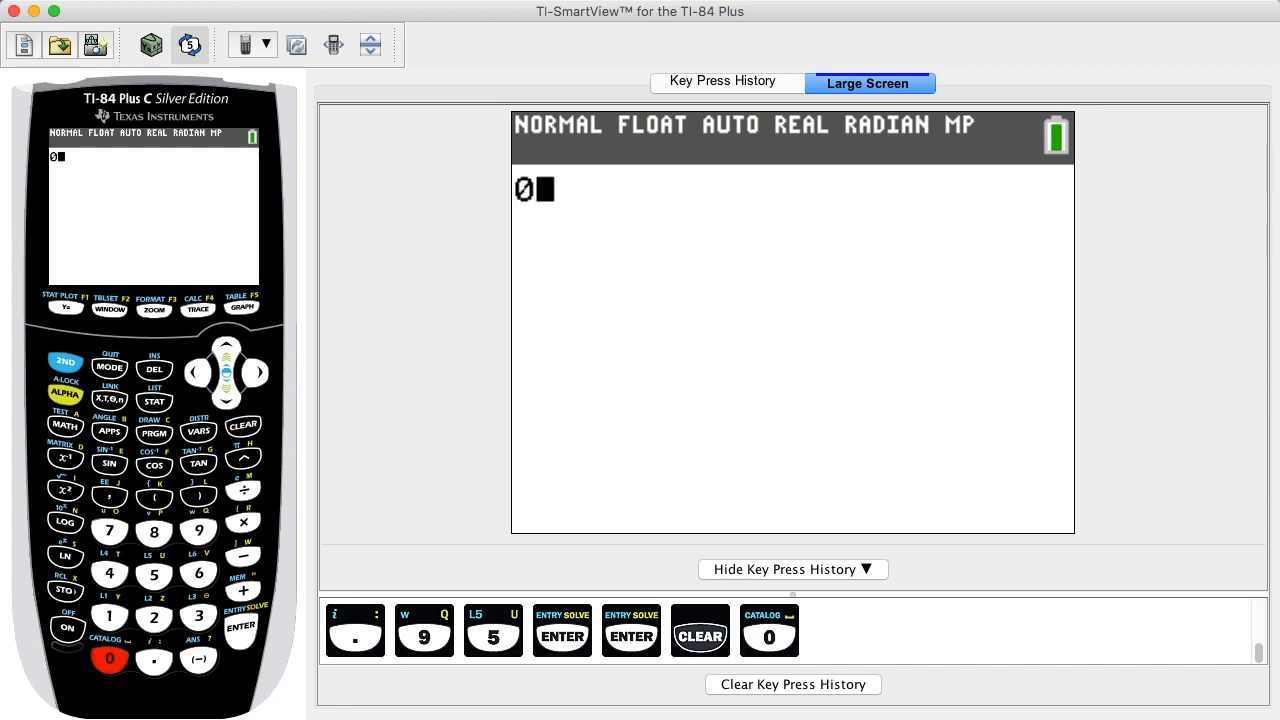
{"action": "left_click", "coordinate": [154, 574]}
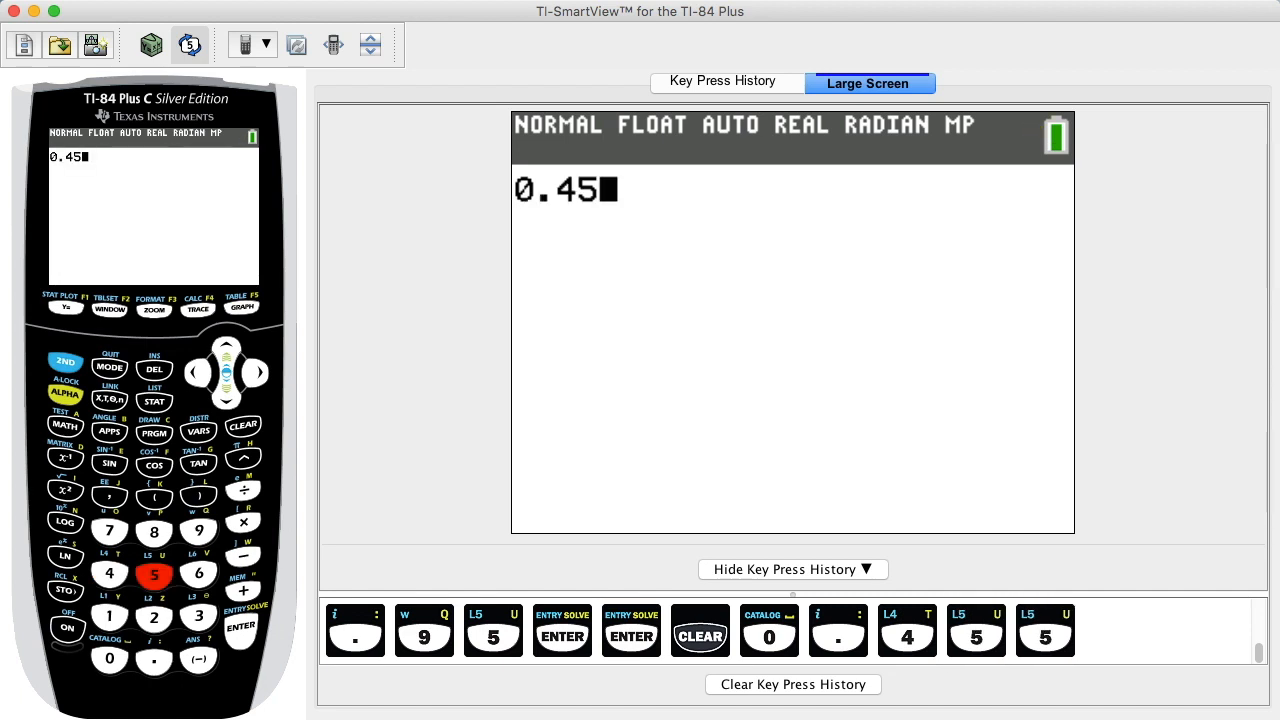